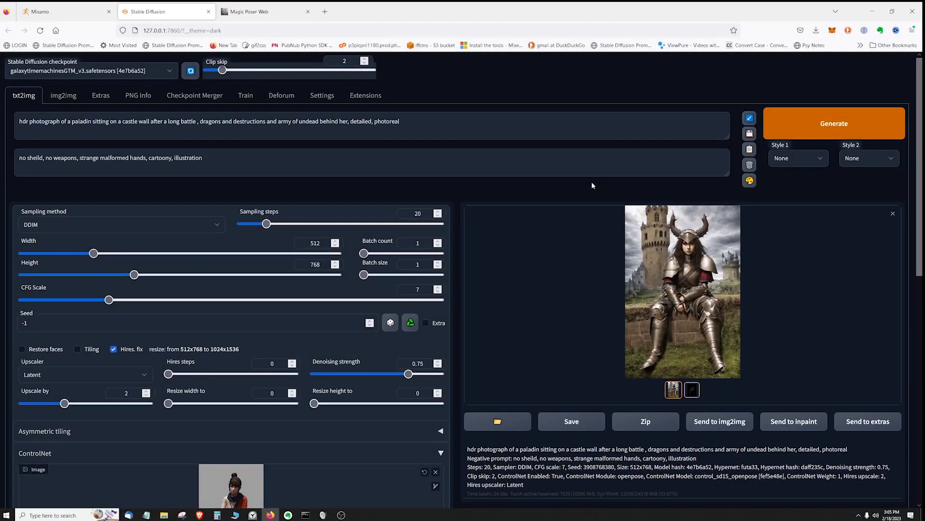
Scroll through the ControlNet openpose settings, then switch to the Mixamo browser tab.
scroll("down", 3)
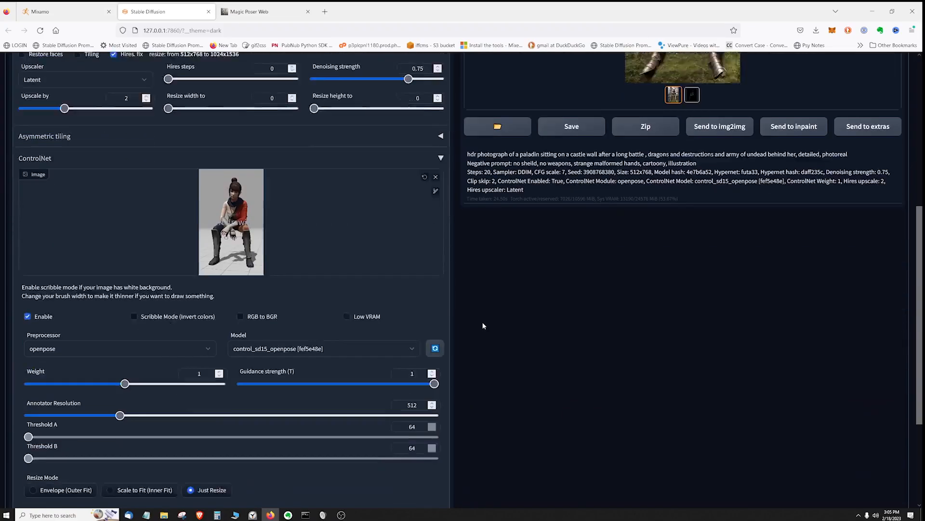
scroll("down", 3)
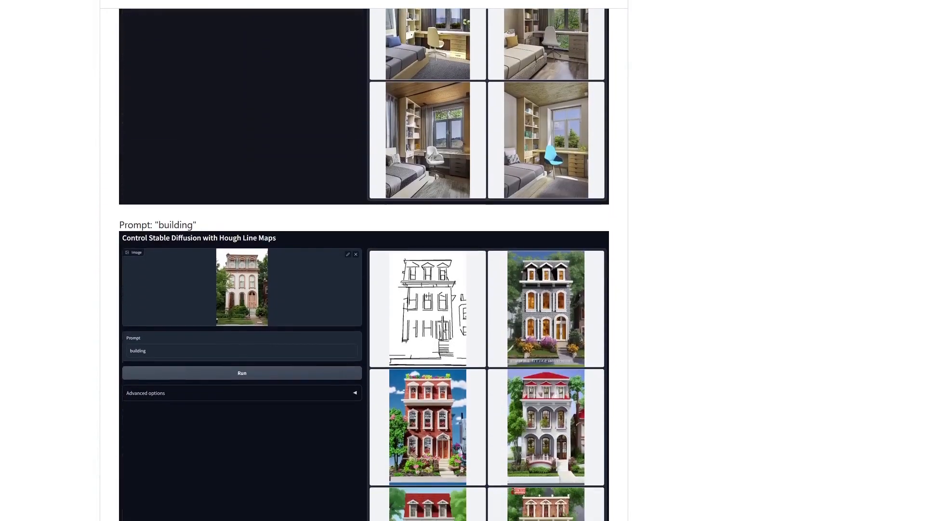
scroll("down", 3)
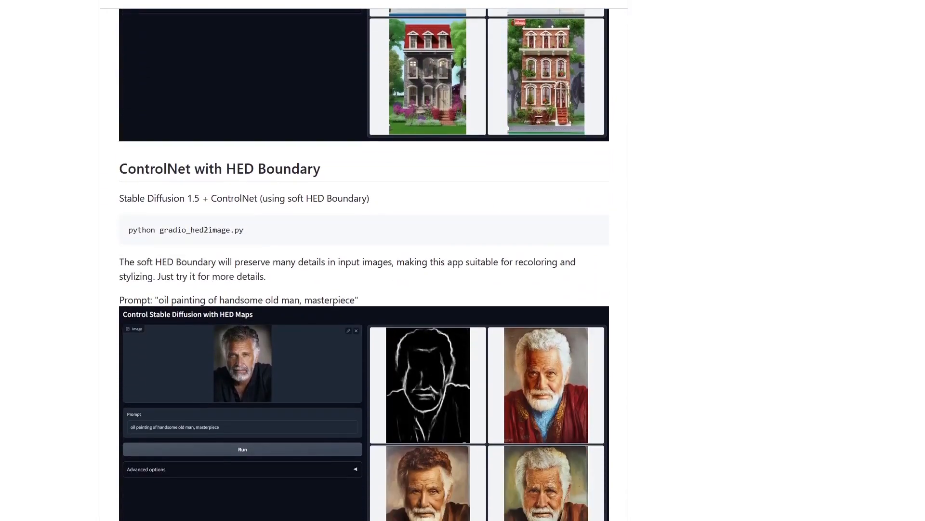
scroll("down", 3)
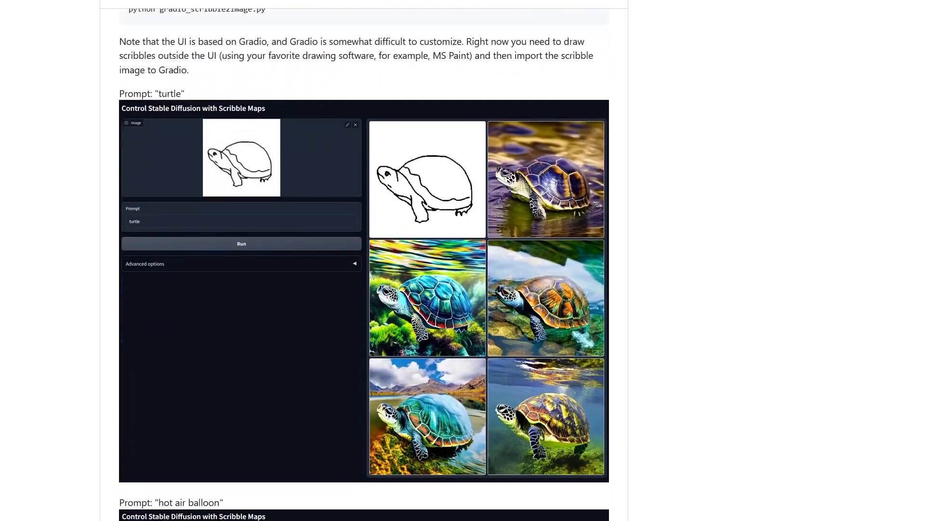
scroll("down", 3)
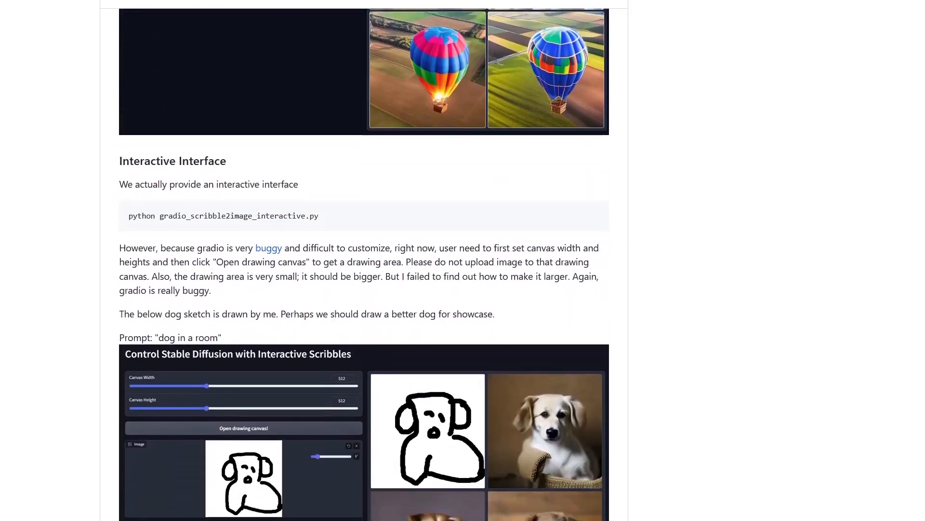
scroll("down", 3)
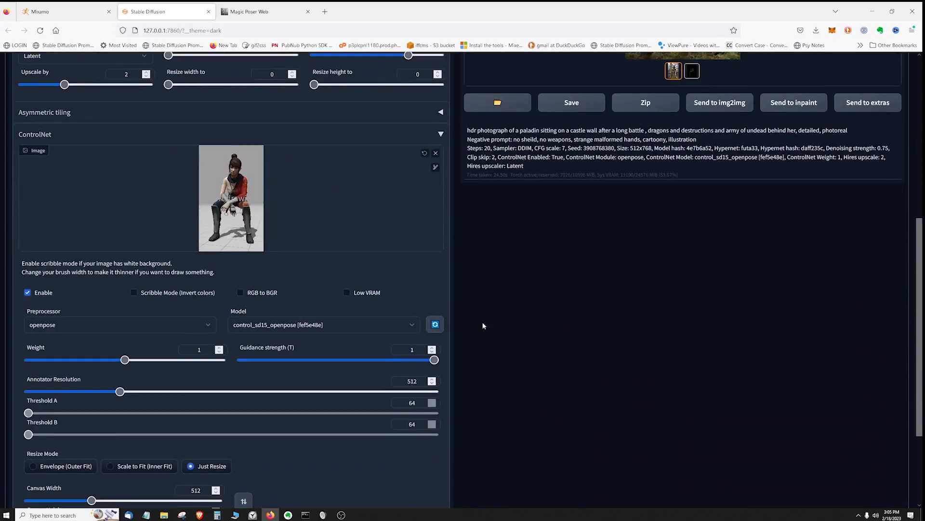
left_click(254, 11)
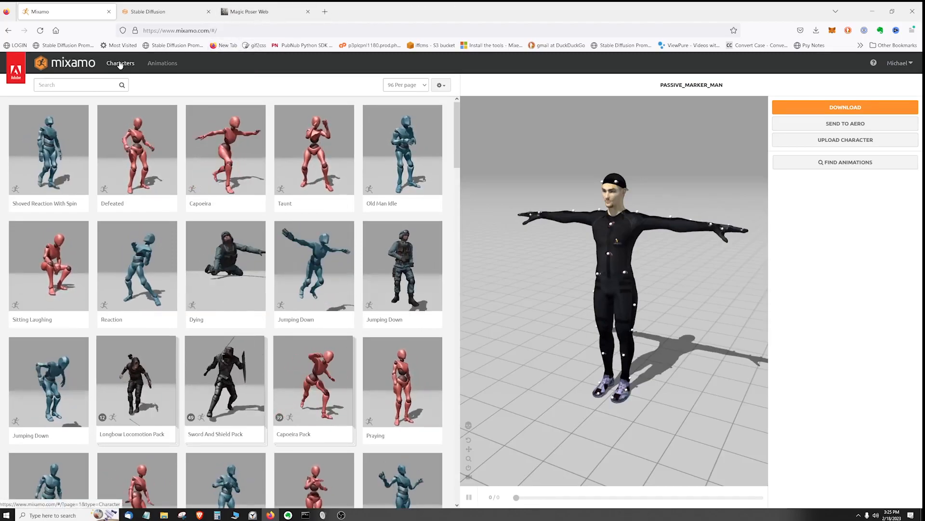
Show Mixamo's Characters list, with The Boss, Mutant and Peasant Girl.
left_click(120, 62)
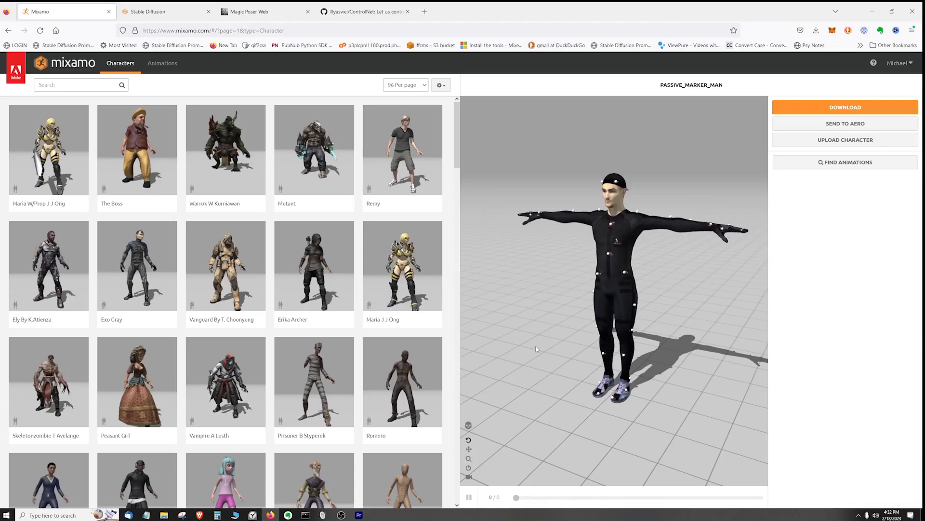
mouse_move(549, 367)
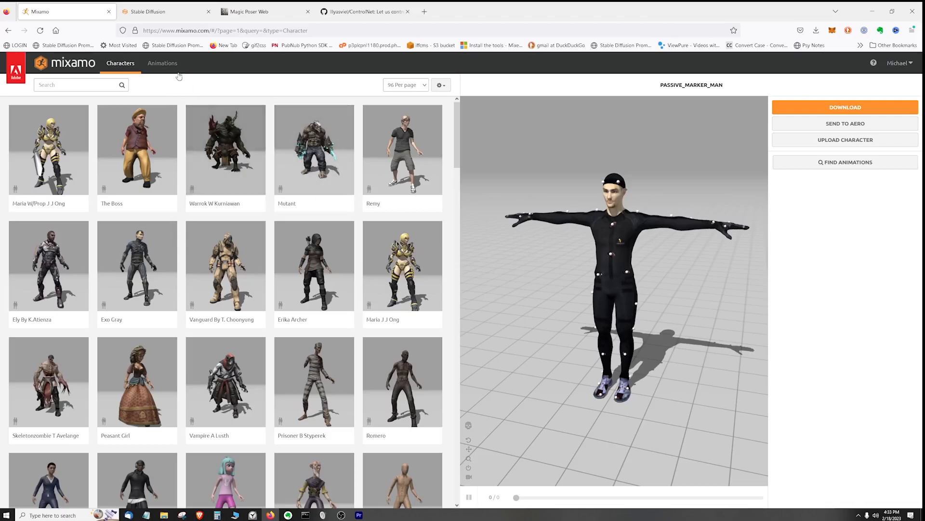
Search Mixamo animations for 'pose' and scroll down to the crouch poses.
left_click(163, 63)
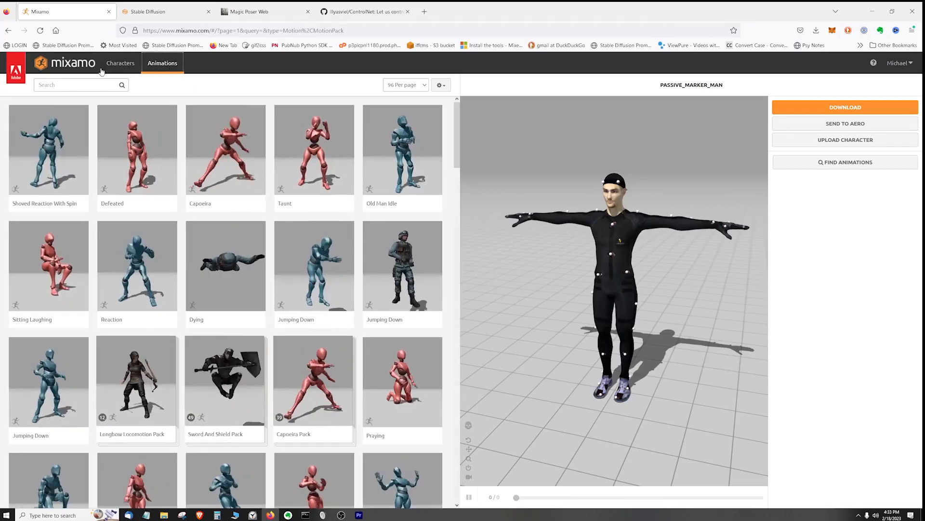
left_click(77, 85)
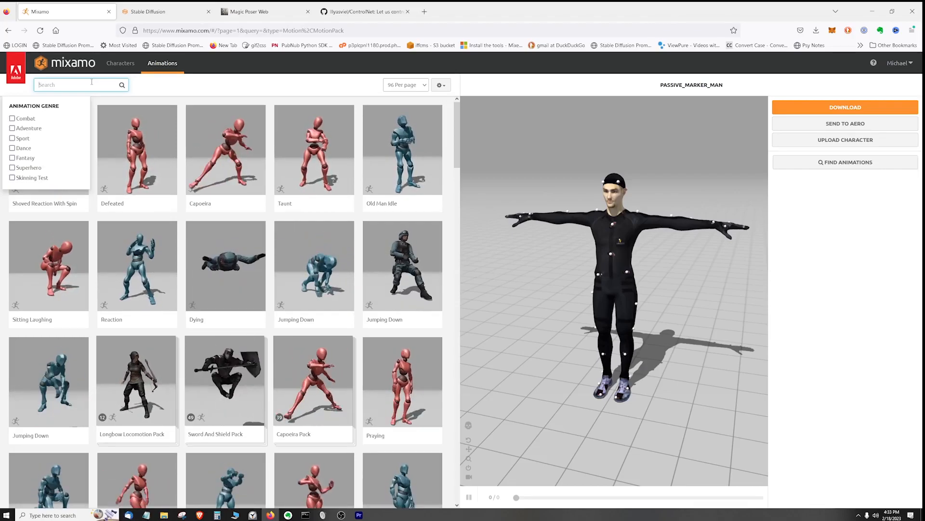
type("p")
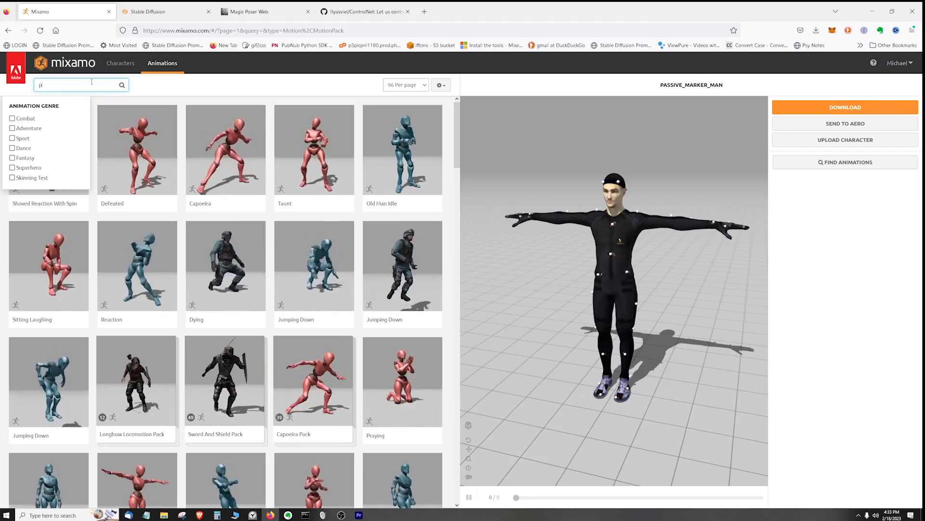
type("ose")
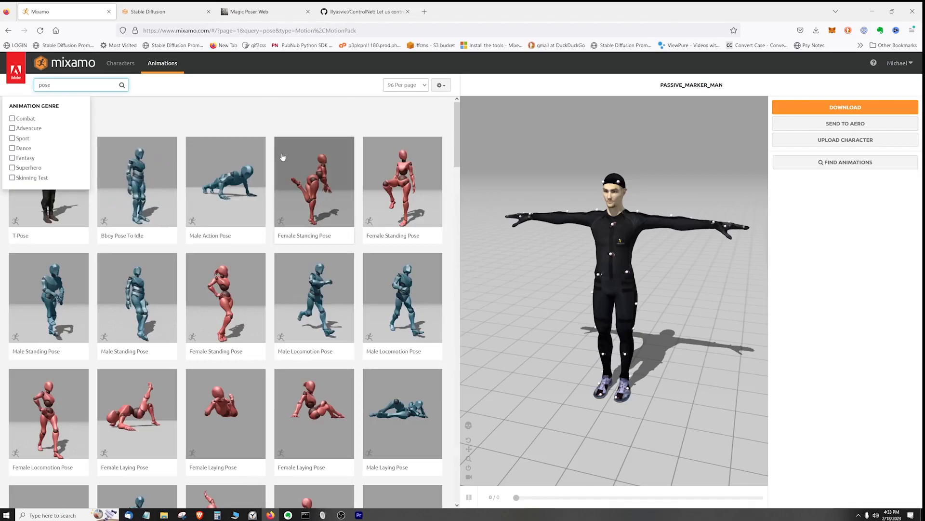
scroll("down", 3)
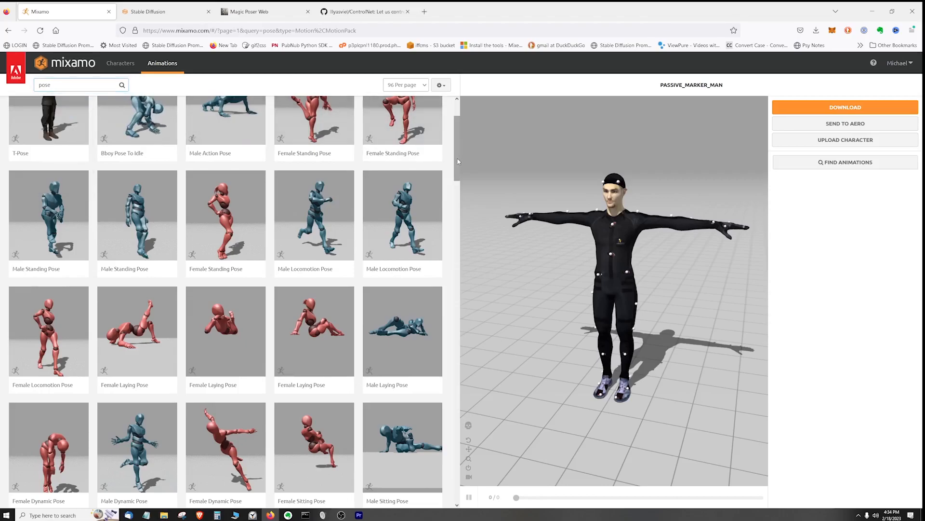
scroll("down", 3)
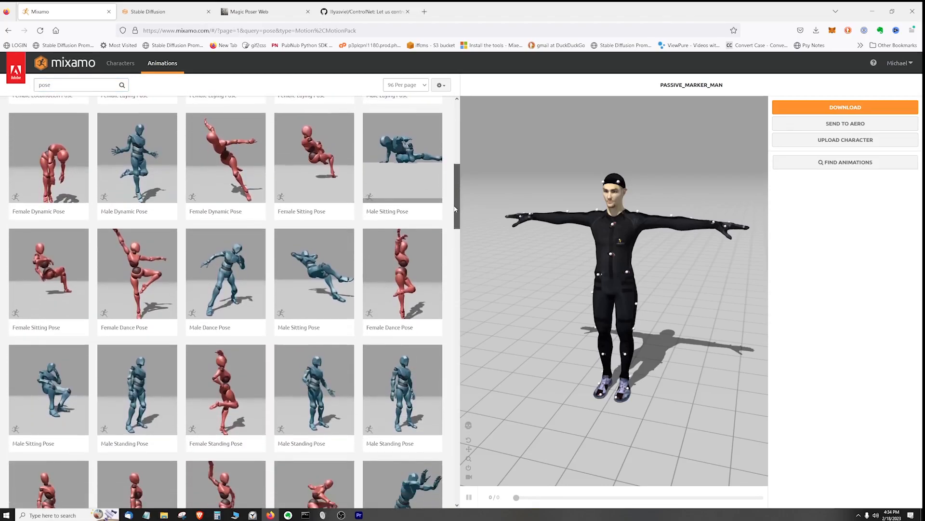
scroll("down", 3)
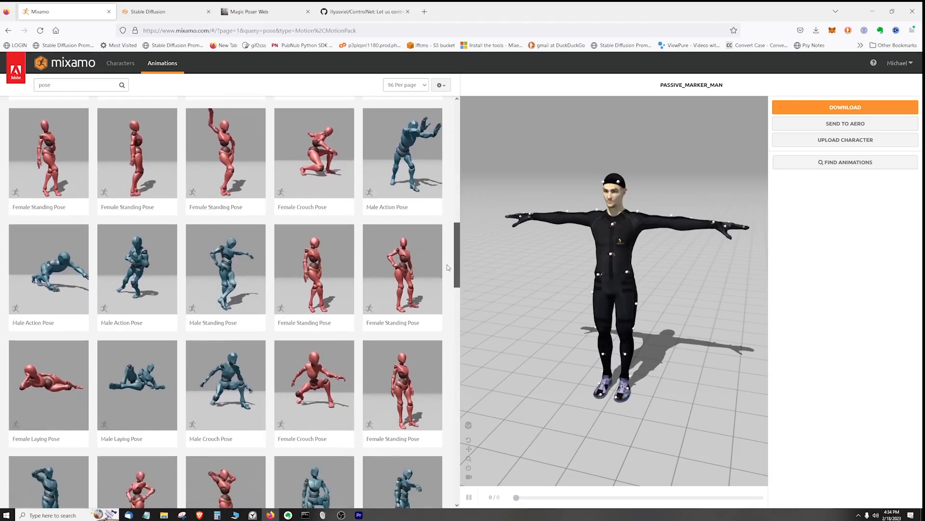
scroll("down", 3)
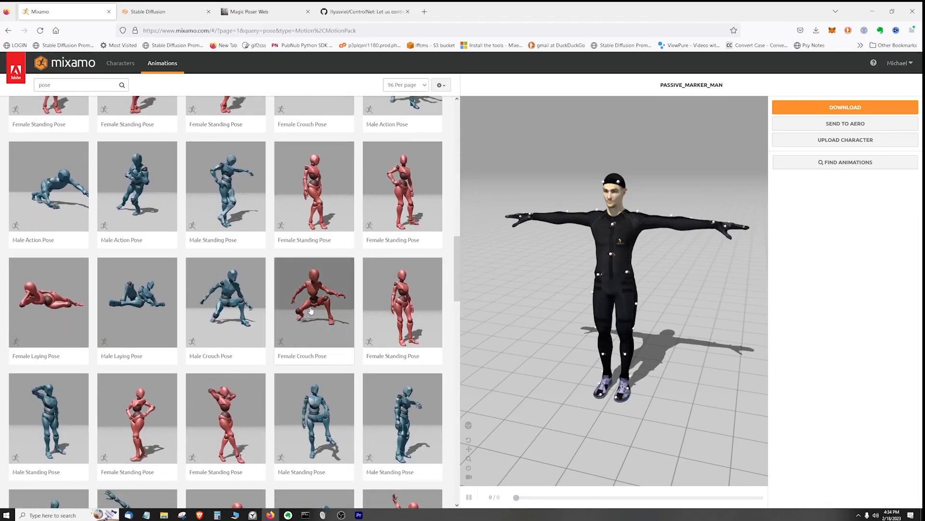
left_click(225, 302)
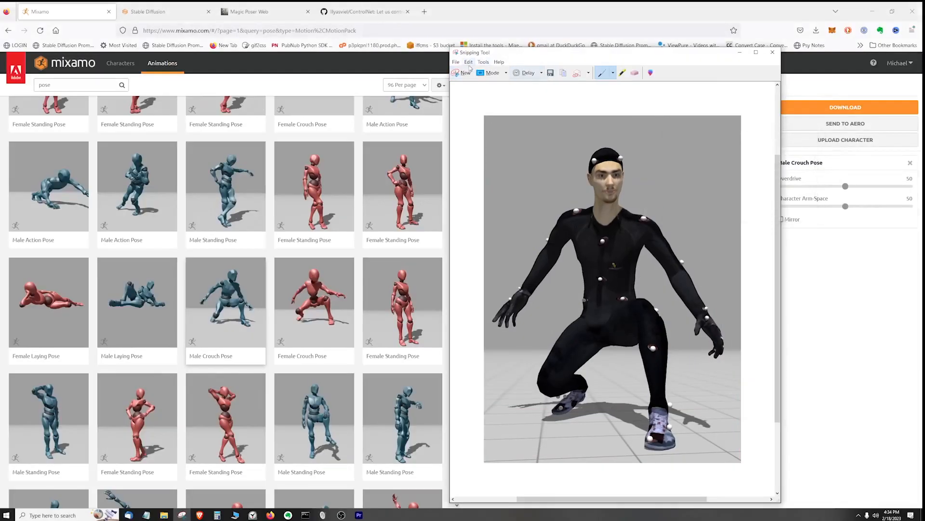
Save the crouch capture as Capture.JPG in Downloads, overwriting the existing file.
left_click(550, 72)
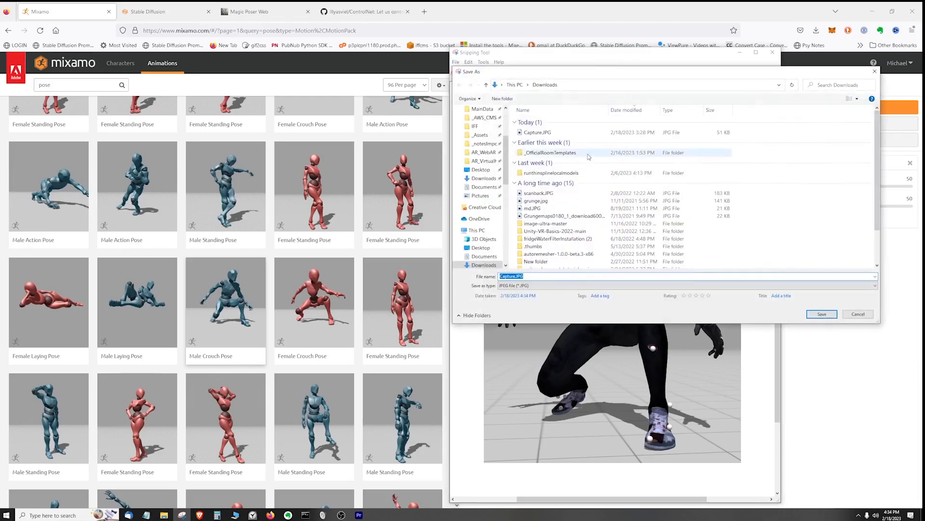
left_click(821, 314)
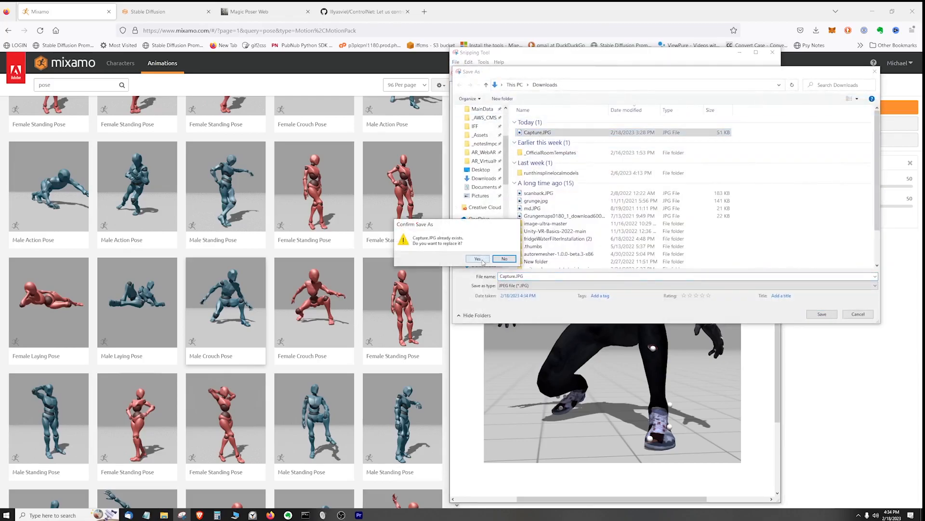
left_click(477, 259)
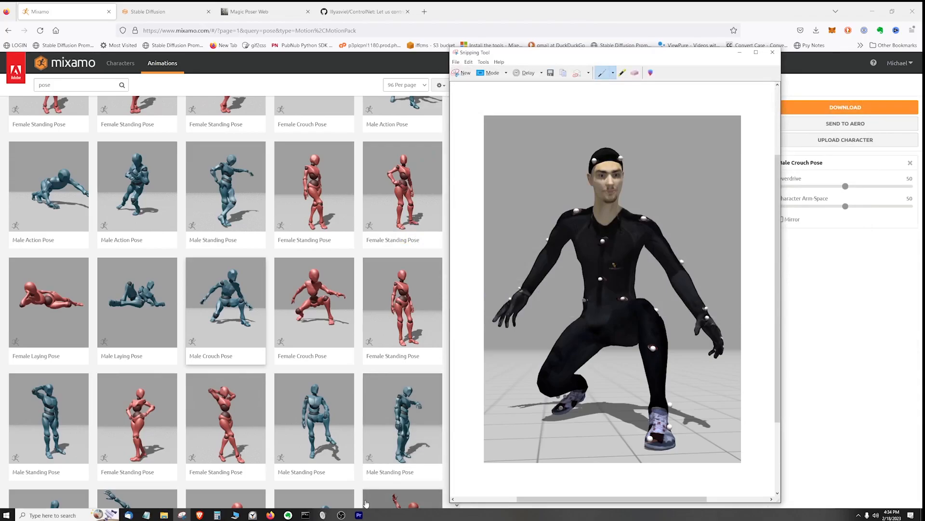
left_click(166, 11)
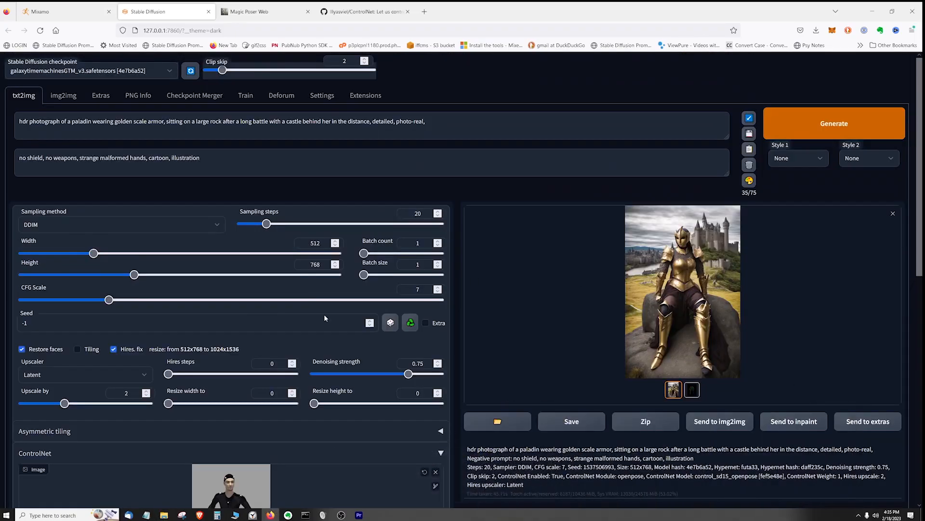
Replace the paladin prompt with a leather-armored assassin sneaking toward a sleeping giant before a giant-sized door.
scroll("down", 3)
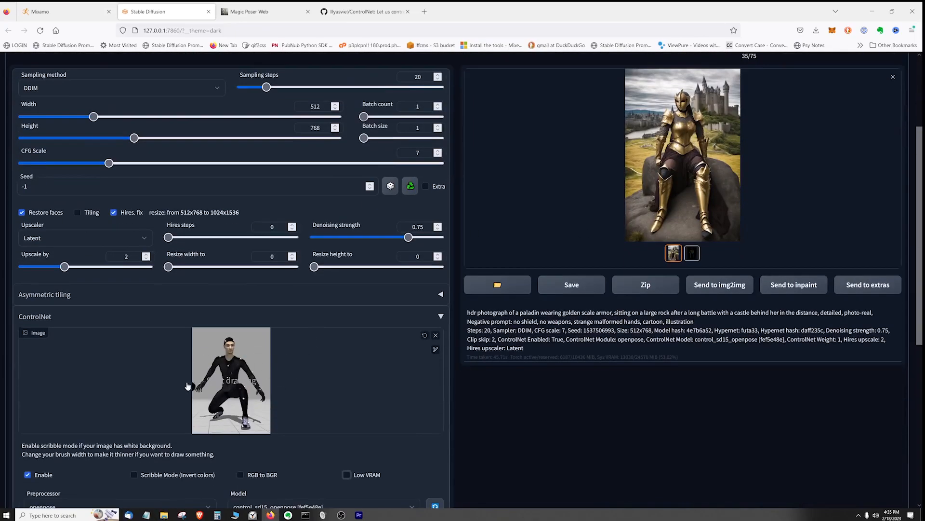
mouse_move(328, 376)
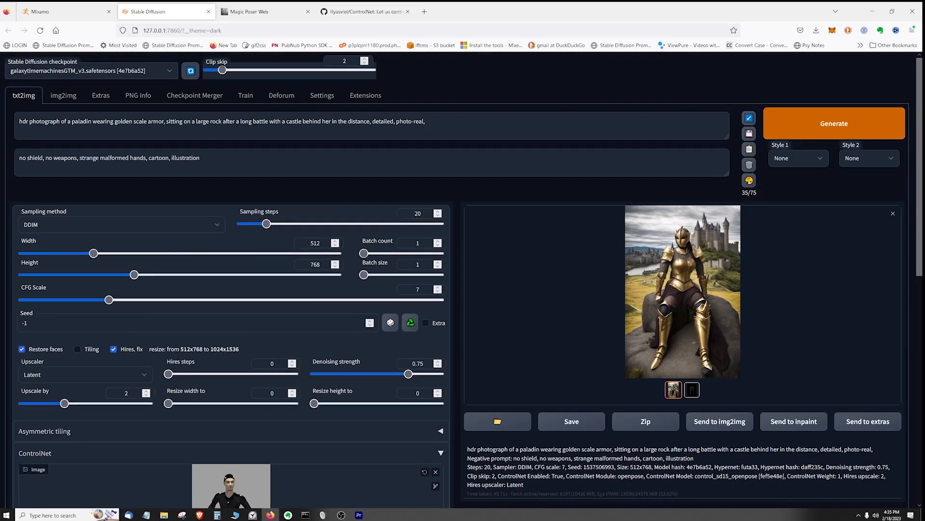
double_click(81, 121)
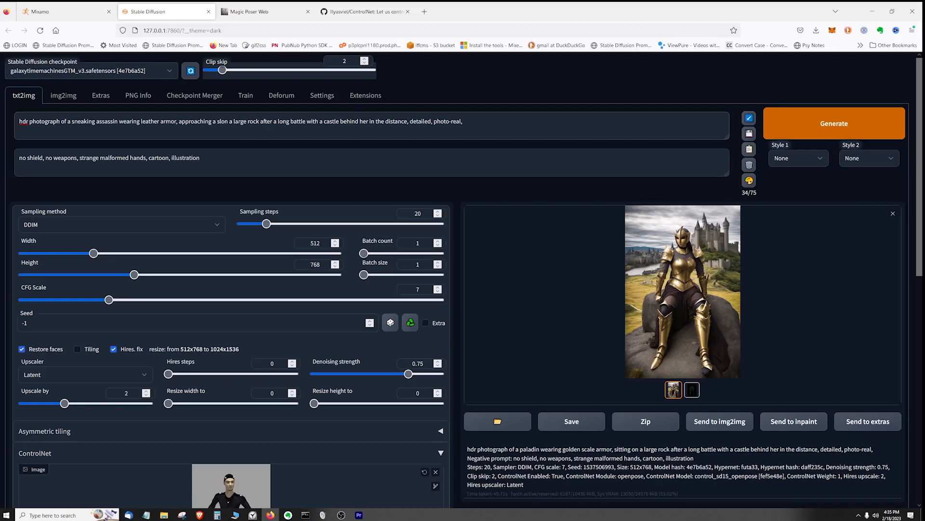
type("sleeping giant with")
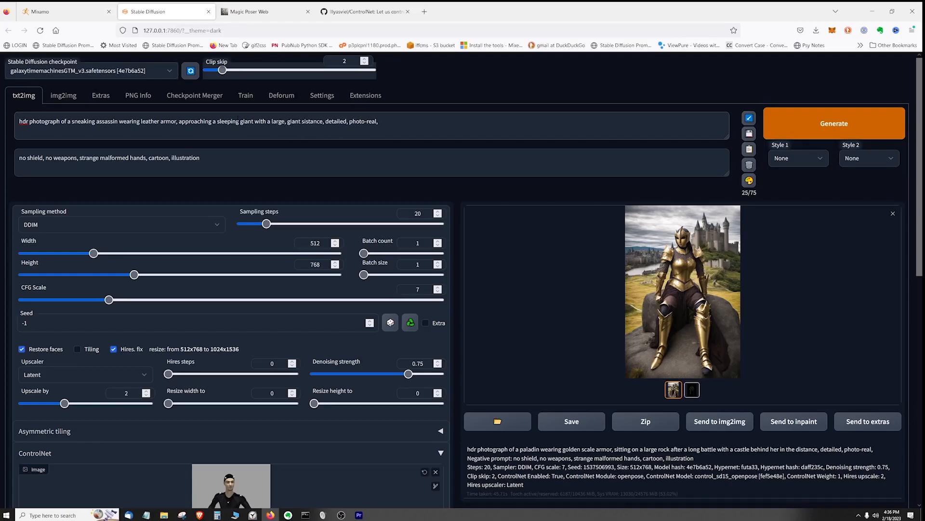
type("sized door behind him")
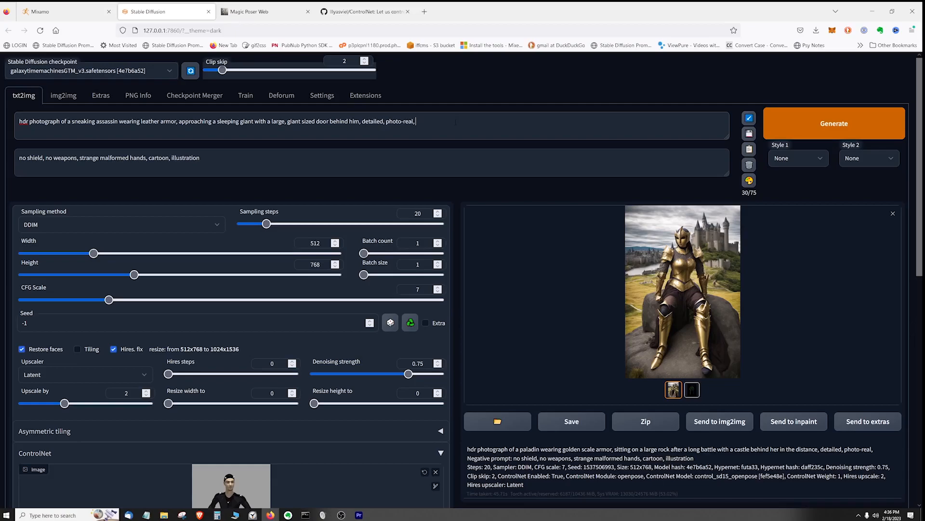
key("Backspace")
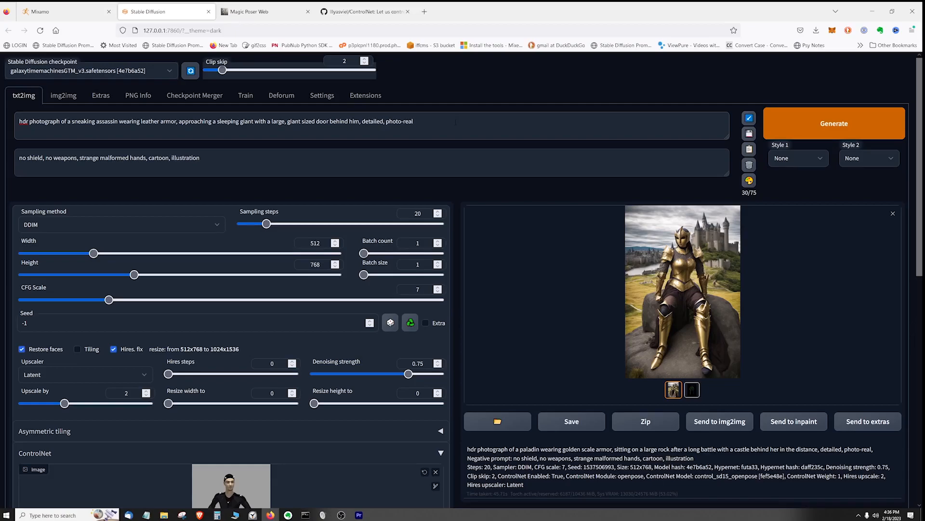
Confirm ControlNet openpose is enabled and generate the assassin image.
scroll("down", 3)
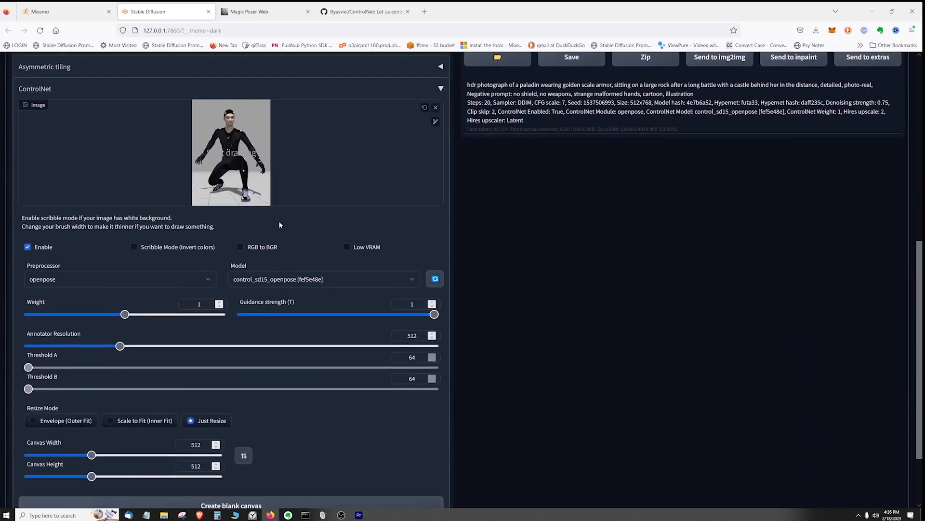
mouse_move(469, 284)
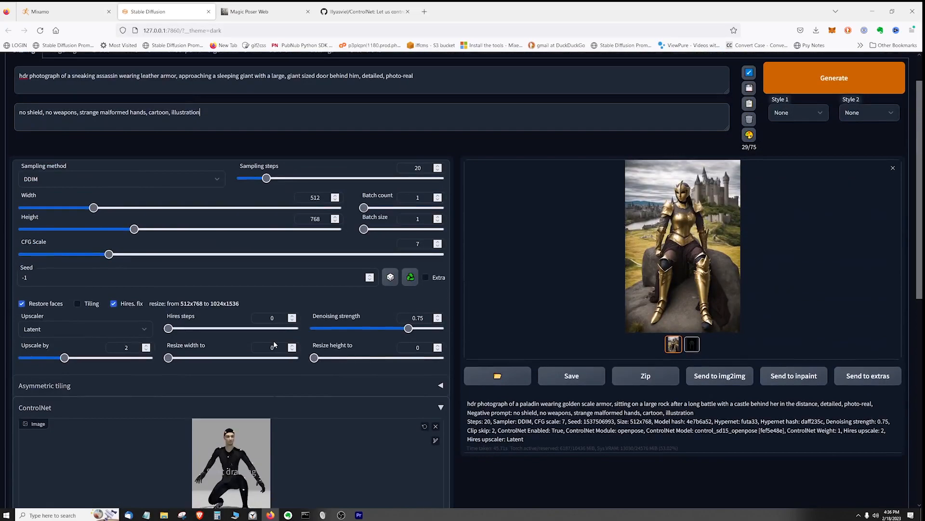
left_click(833, 77)
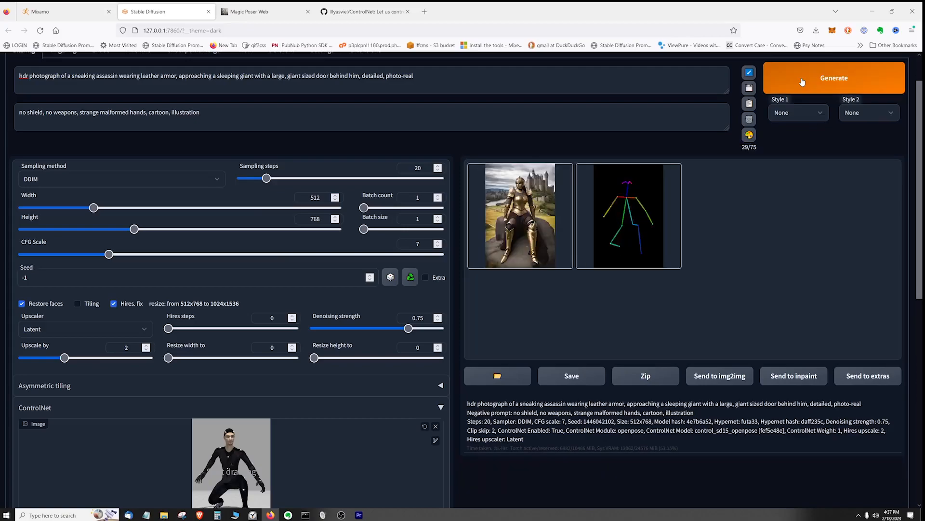
Enlarge the crouching assassin result, close it, and view the openpose skeleton map.
left_click(520, 216)
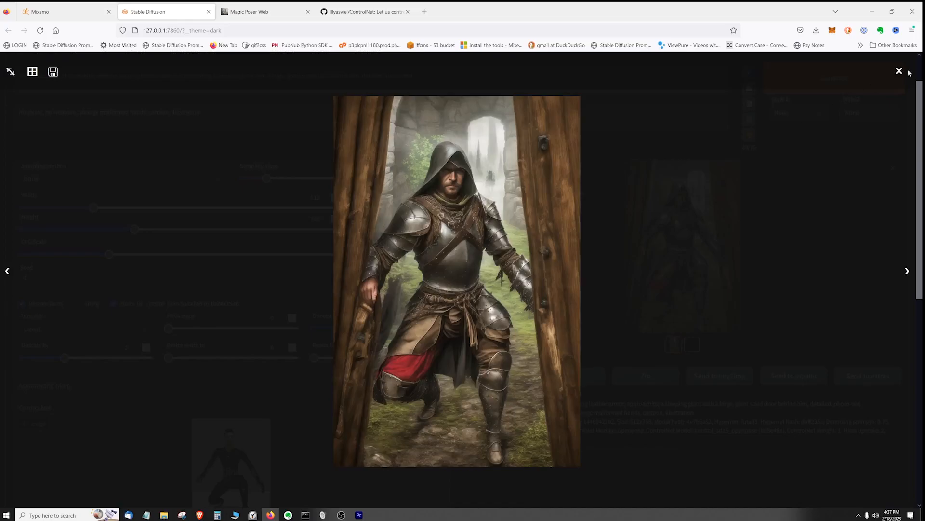
left_click(898, 71)
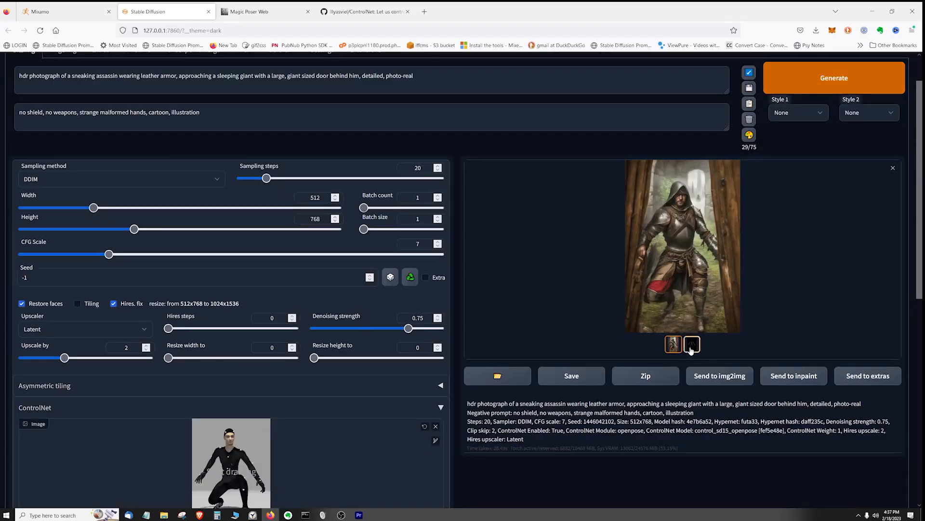
left_click(691, 344)
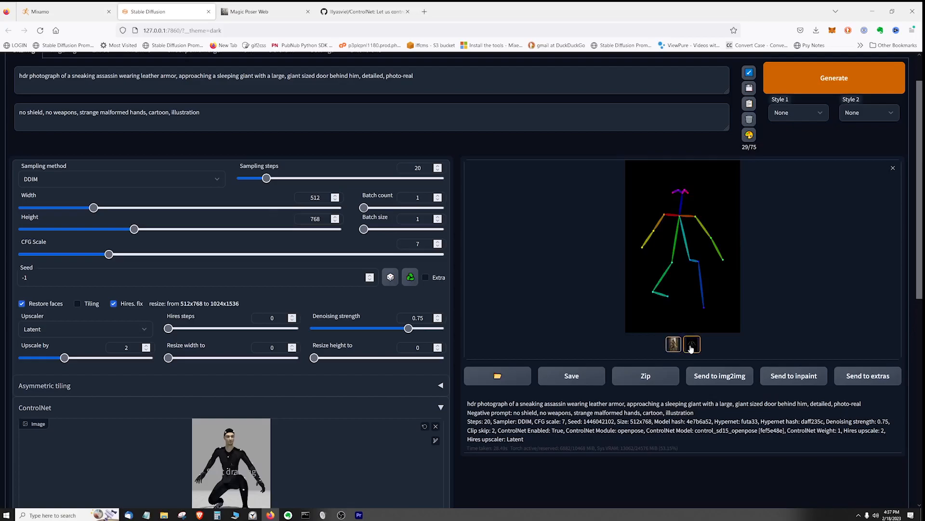
left_click(674, 344)
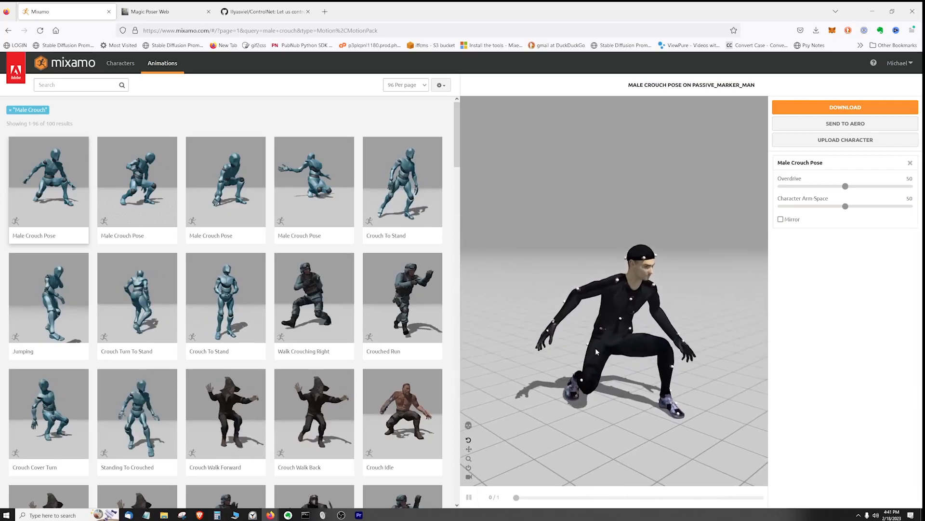
Raise the Male Crouch Pose arm-space to 74, then settle it at 66.
left_click_drag(845, 206, 876, 206)
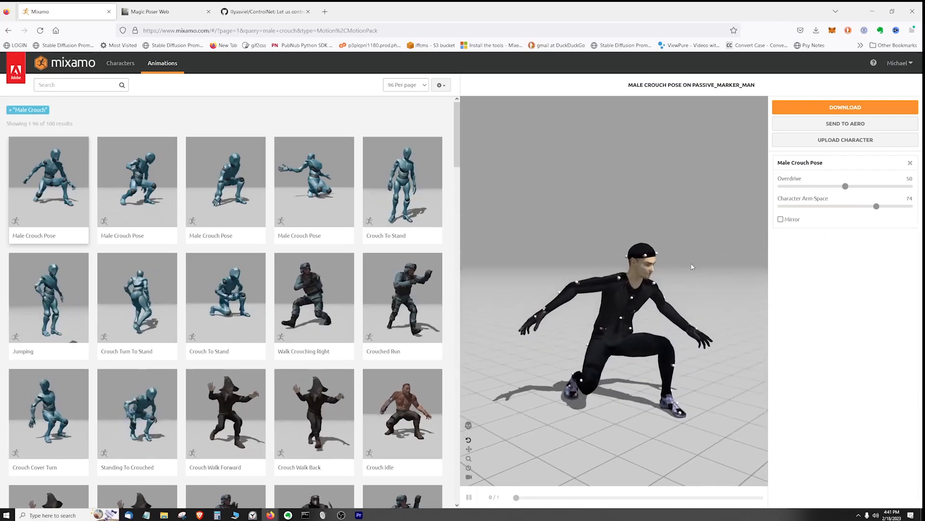
left_click_drag(876, 205, 865, 206)
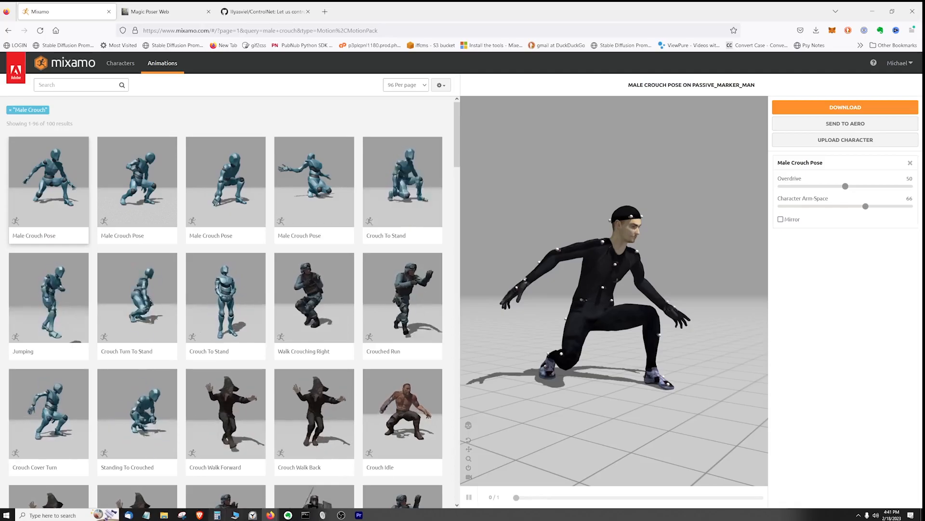
left_click(59, 11)
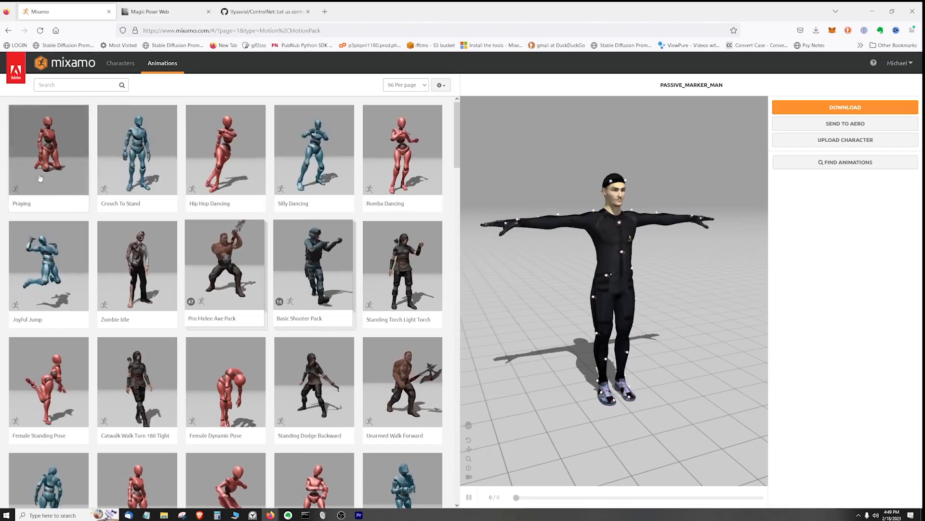
Apply the Praying animation and scrub the timeline to a praying frame.
left_click(49, 149)
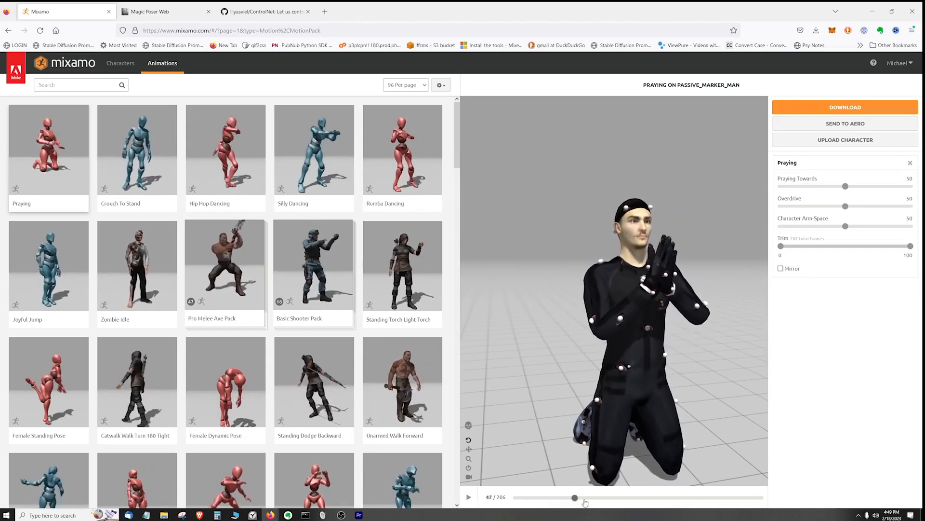
left_click_drag(574, 497, 614, 497)
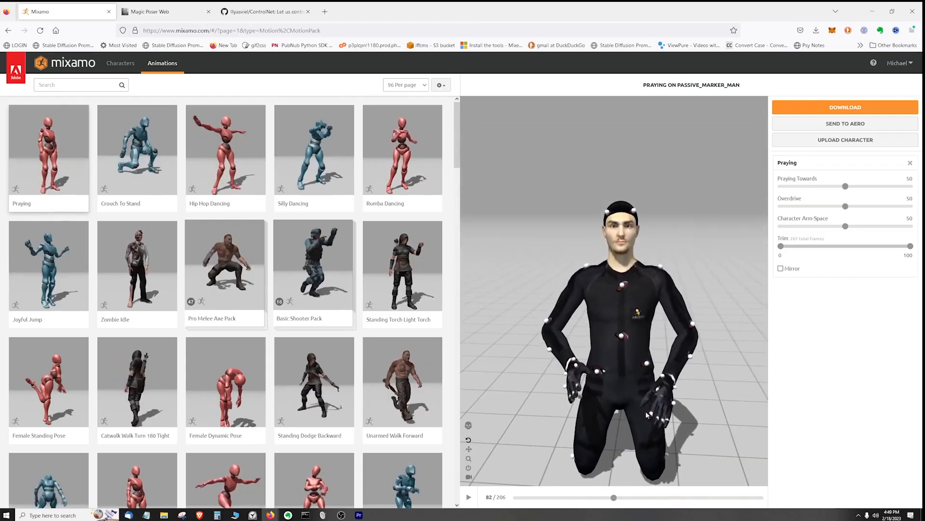
left_click_drag(613, 497, 590, 497)
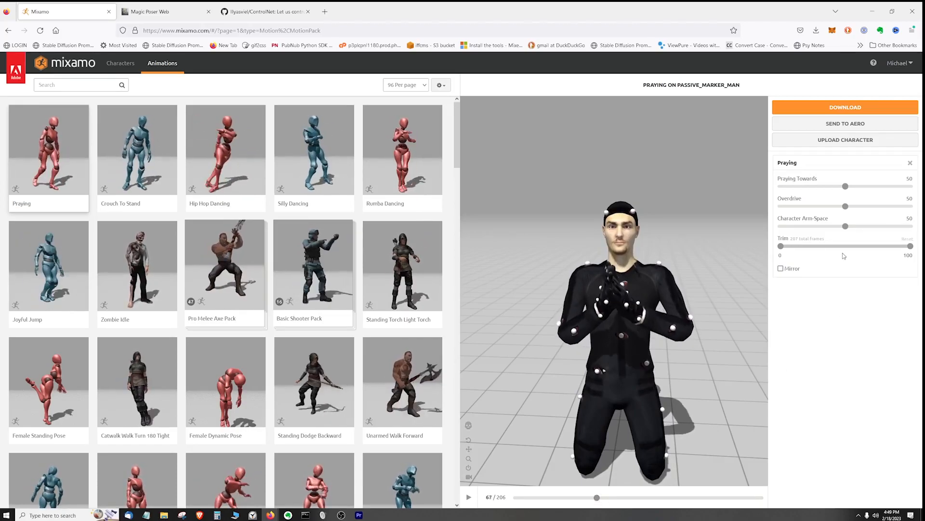
Try the arm-space slider and hold an early kneeling frame near frame 24.
left_click_drag(844, 226, 857, 226)
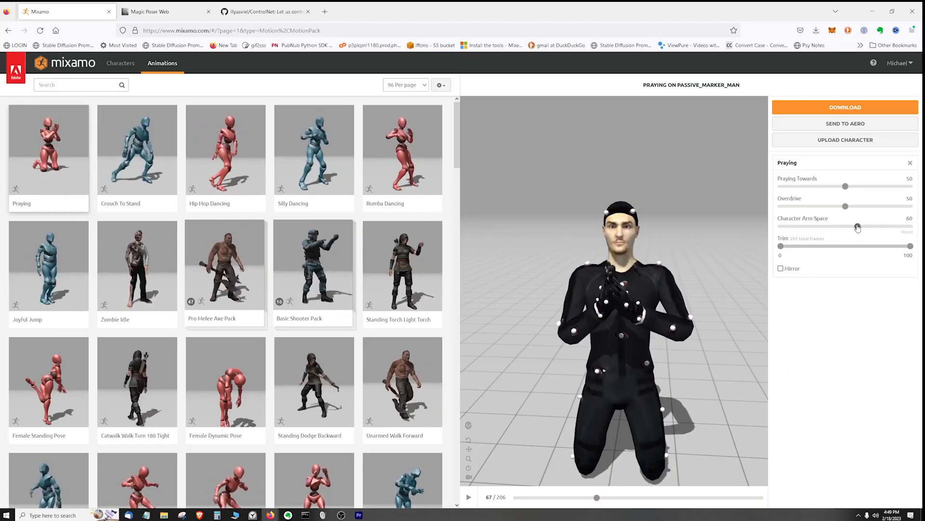
left_click(468, 496)
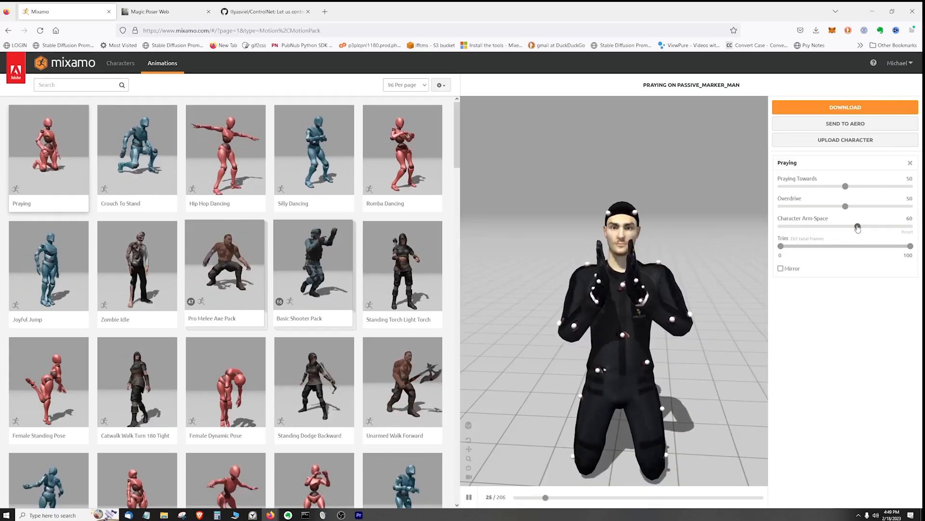
left_click_drag(857, 227, 852, 226)
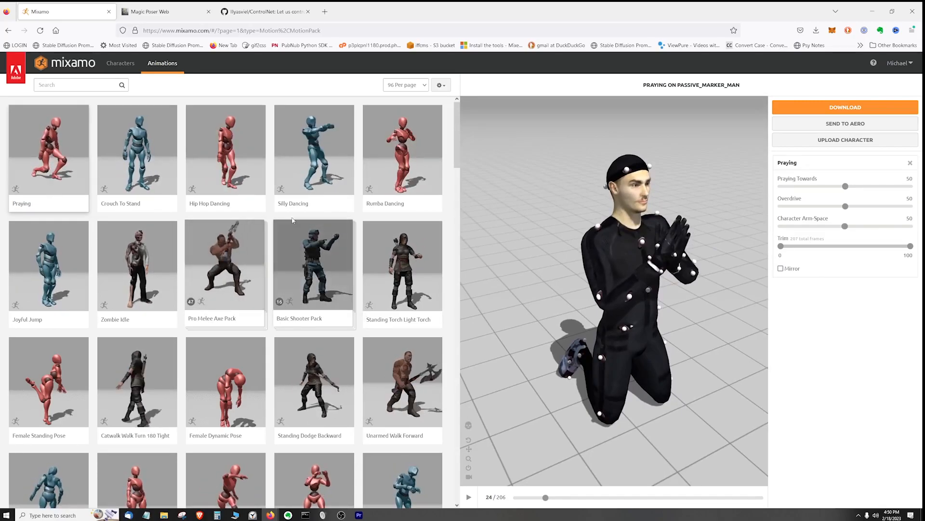
scroll("down", 3)
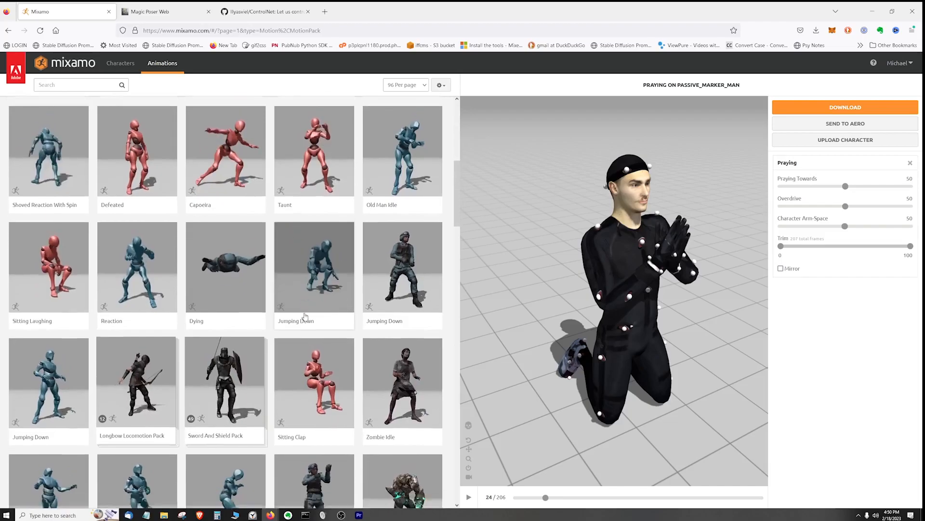
scroll("down", 3)
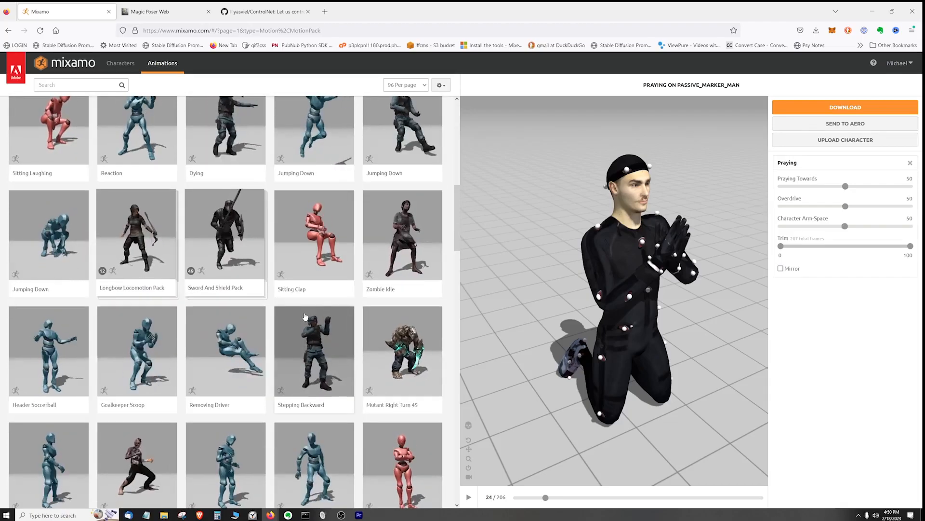